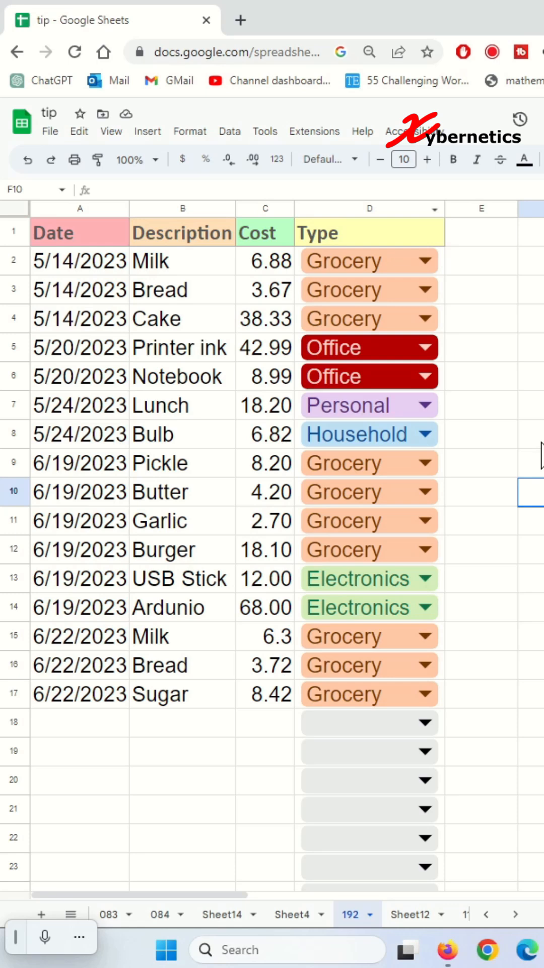
# Reveal the Extensions list for the tip spreadsheet, showing AppSheet.
pyautogui.click(314, 131)
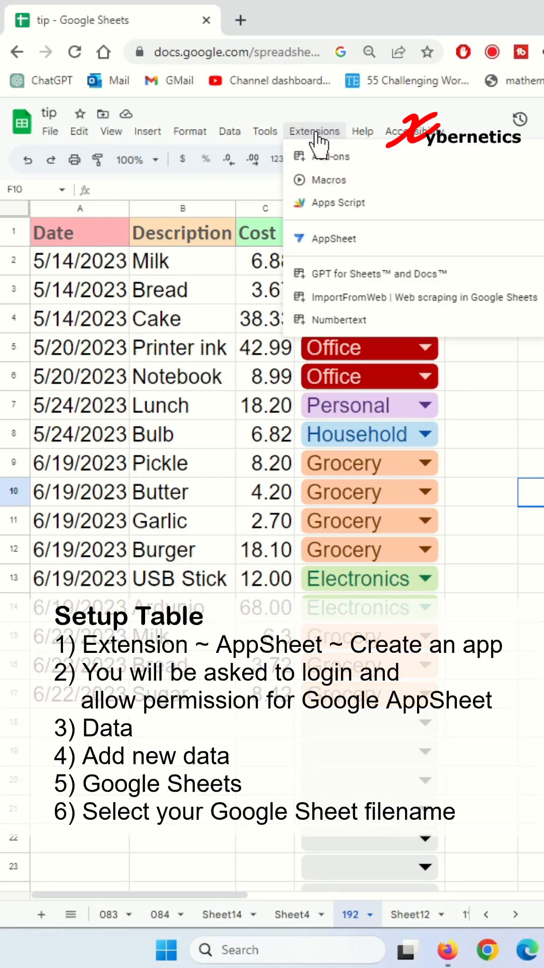
# Add a Google Sheets data source from the tip spreadsheet and show its worksheet choices.
pyautogui.click(335, 239)
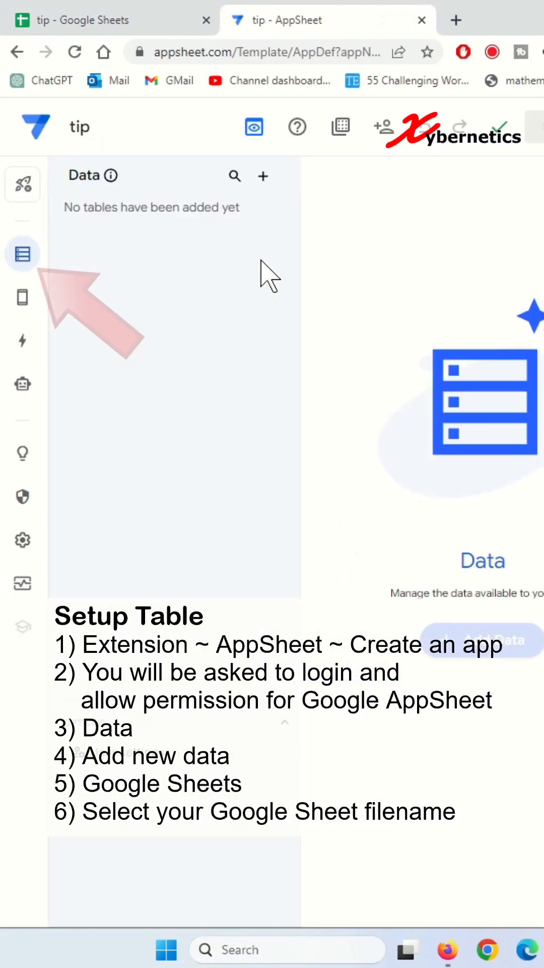
pyautogui.click(481, 640)
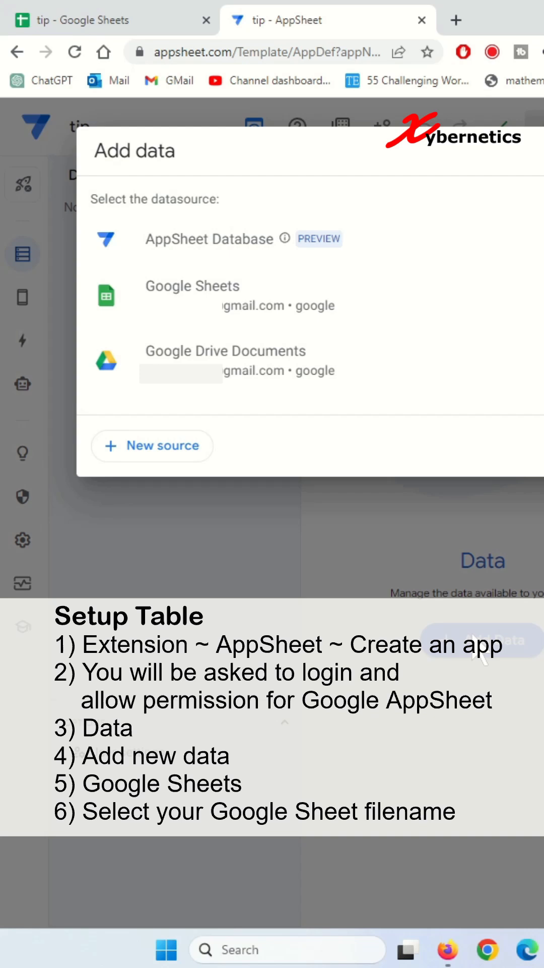
pyautogui.click(192, 285)
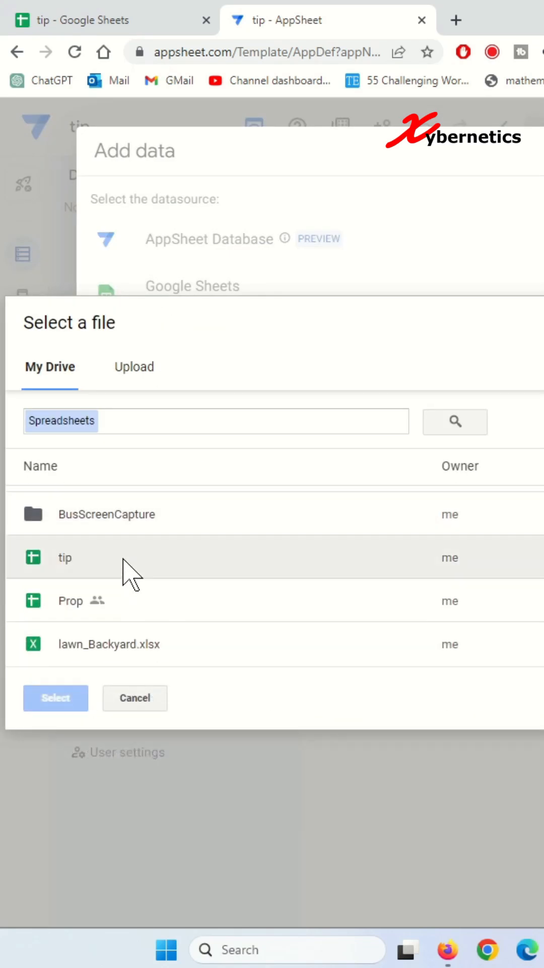
pyautogui.click(65, 557)
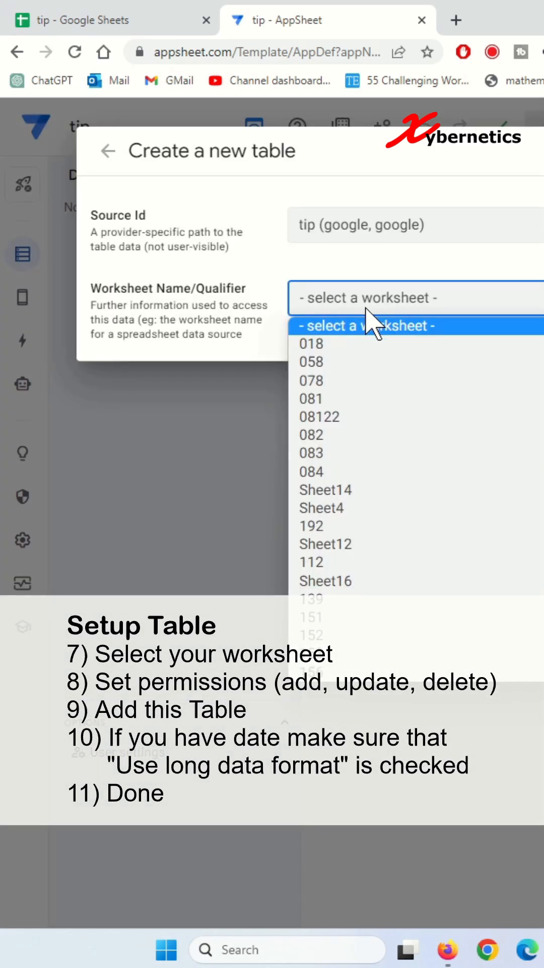
# Add worksheet 192 as a table with updates, adds and deletes allowed, then review the Date column.
pyautogui.click(312, 525)
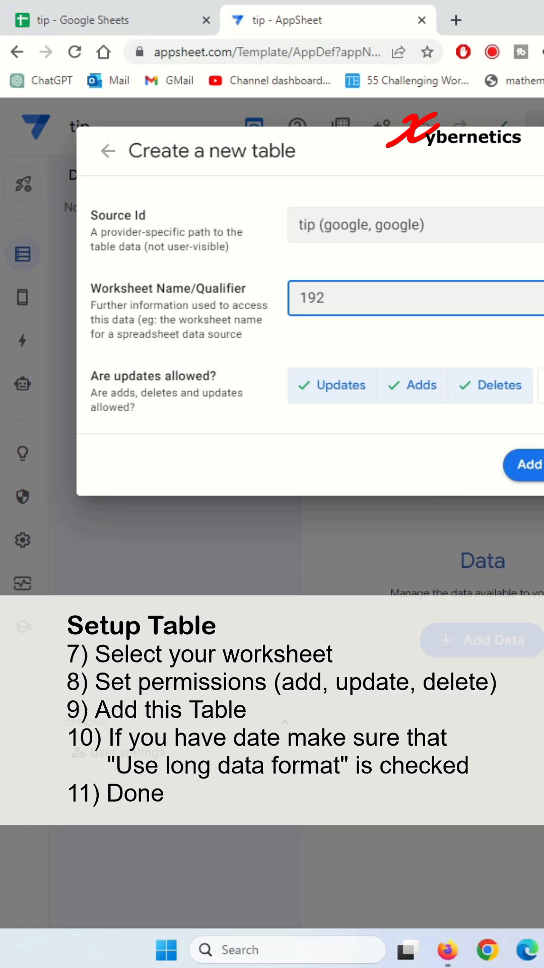
pyautogui.click(332, 386)
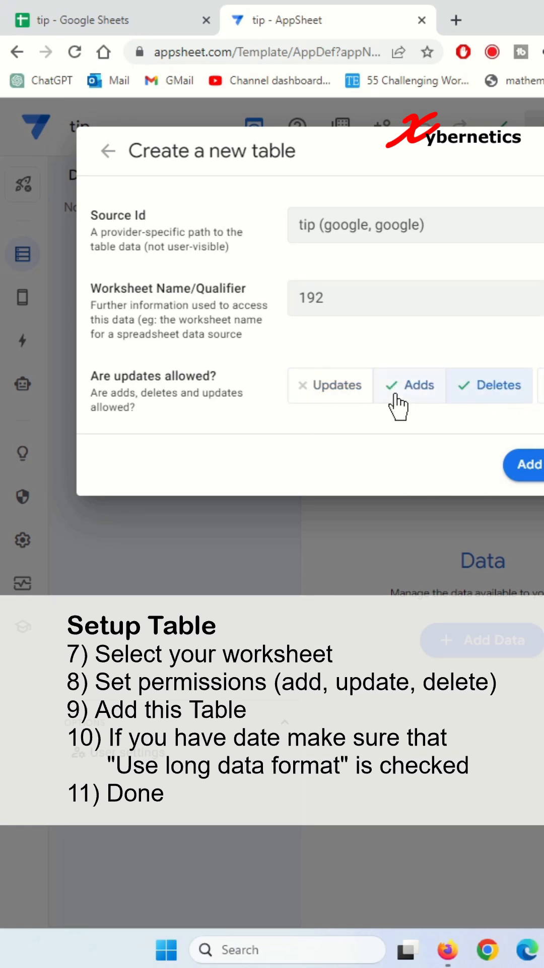
pyautogui.click(331, 384)
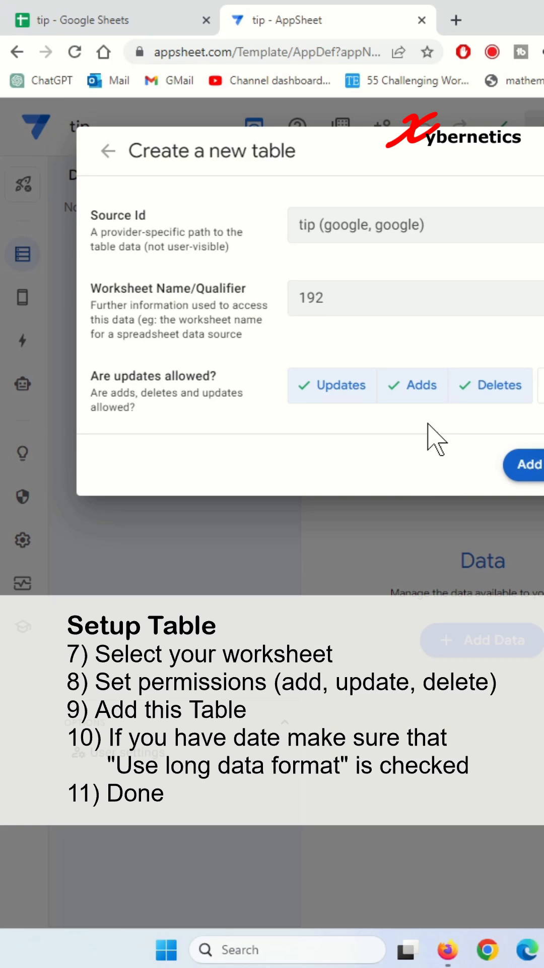
pyautogui.click(525, 464)
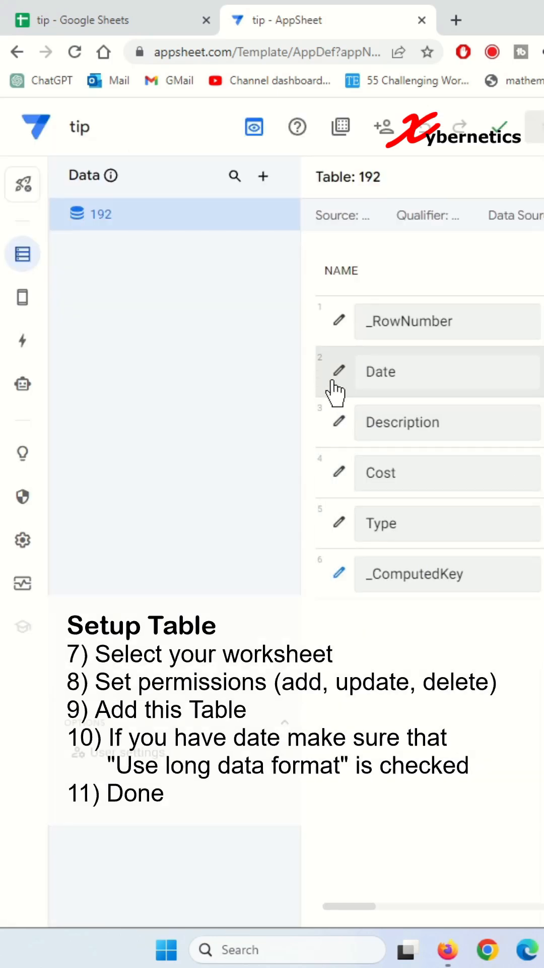
pyautogui.click(338, 371)
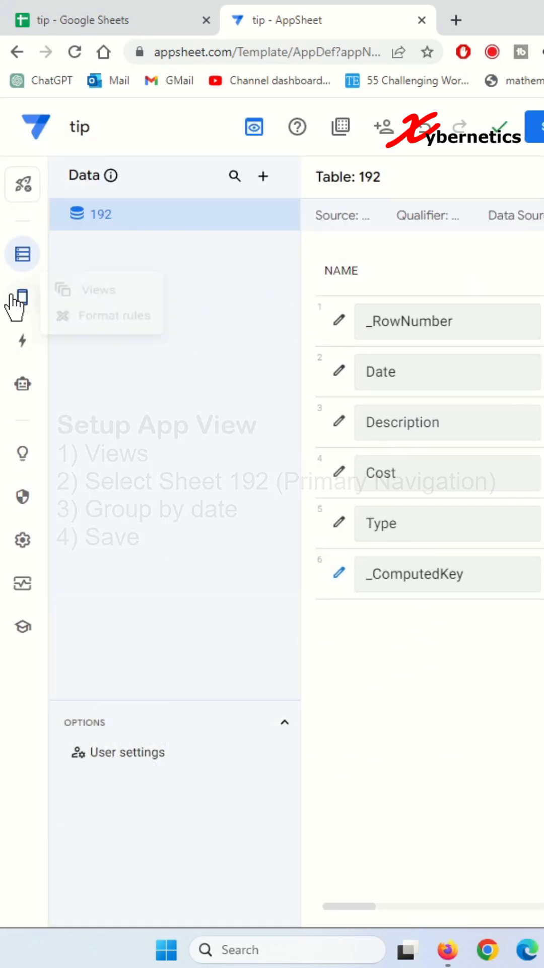
# Group the 192 view's rows by Date in ascending order.
pyautogui.click(23, 297)
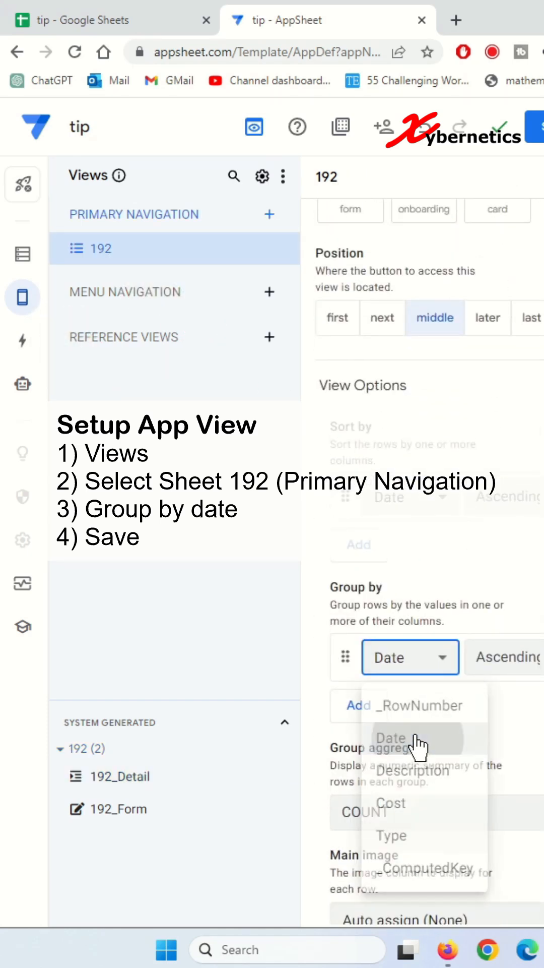
pyautogui.click(391, 738)
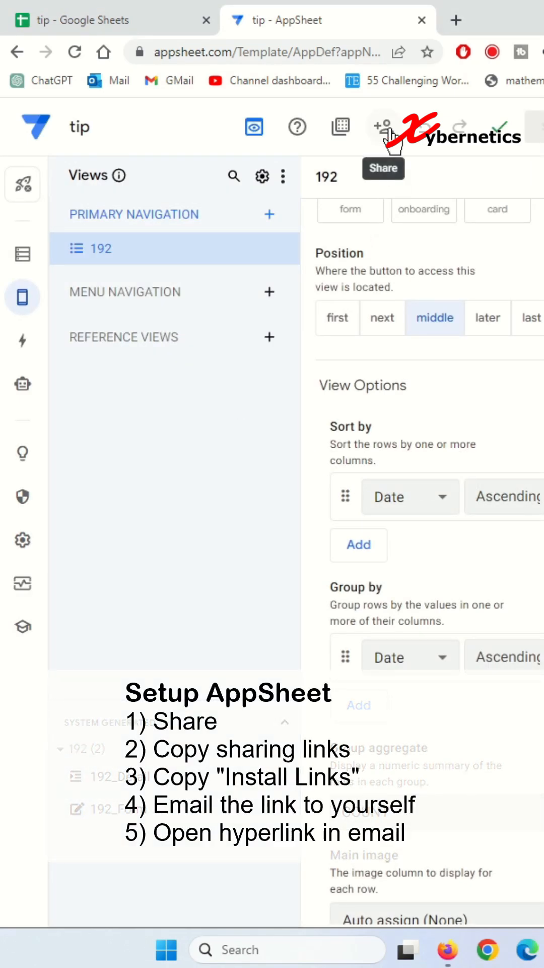
# Share the app and copy its Install Link for emailing to the phone.
pyautogui.click(388, 127)
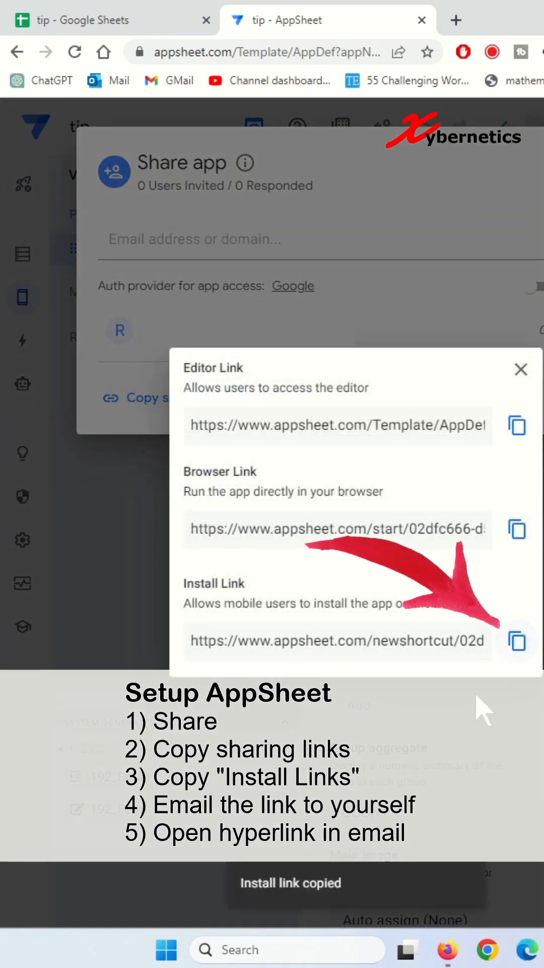
pyautogui.click(521, 369)
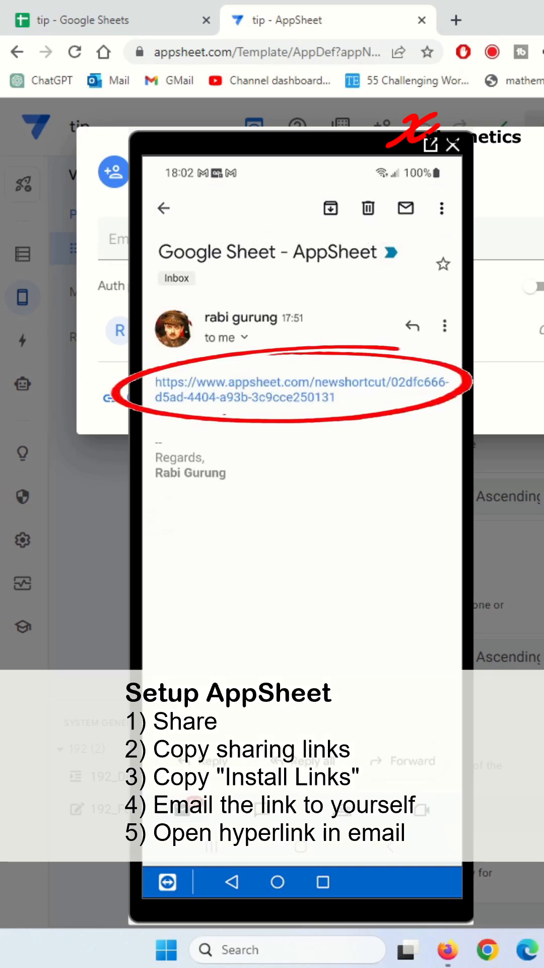
# Install AppSheet on the phone from the emailed link and launch the tip app.
pyautogui.click(298, 390)
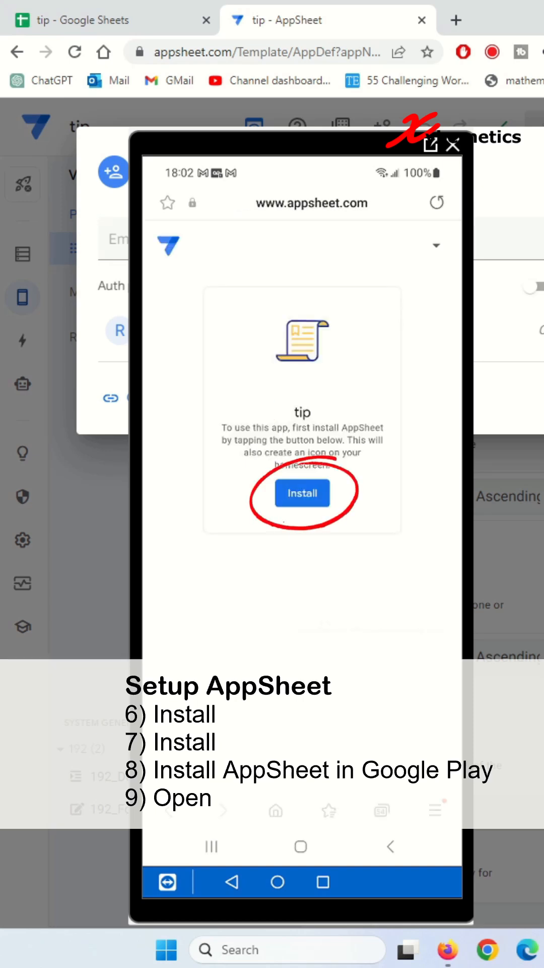
pyautogui.click(301, 493)
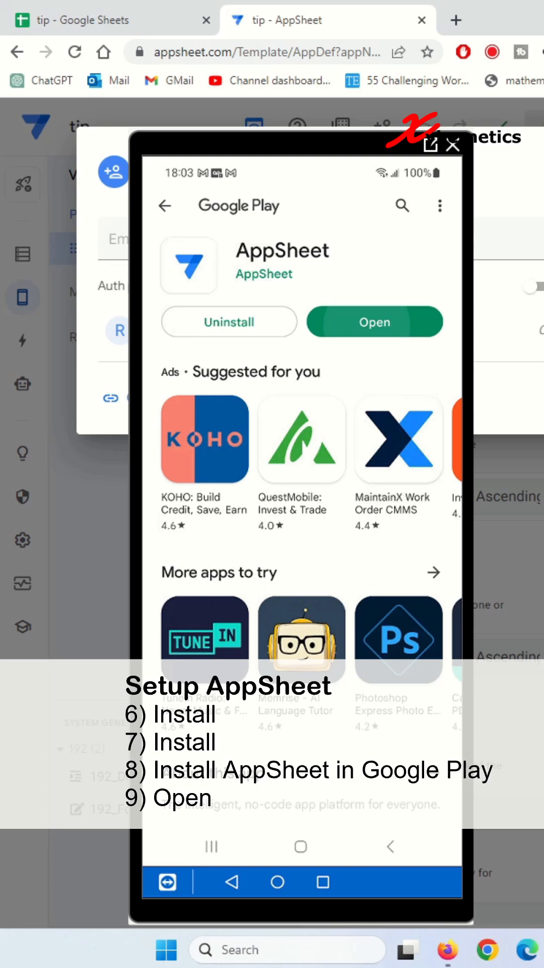
pyautogui.click(373, 322)
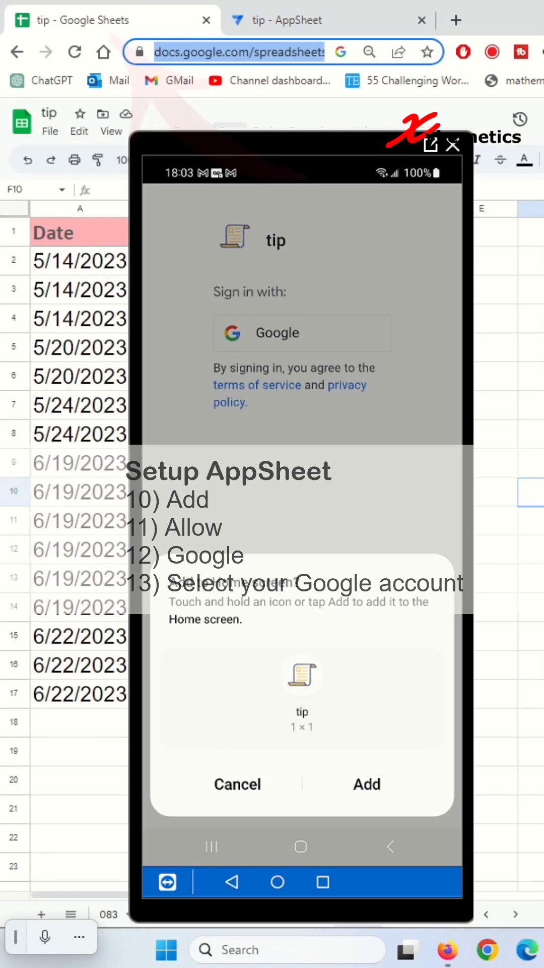
# Add the tip shortcut, sign in with Google, and view expenses grouped by date through Jun 22, 2023.
pyautogui.click(366, 784)
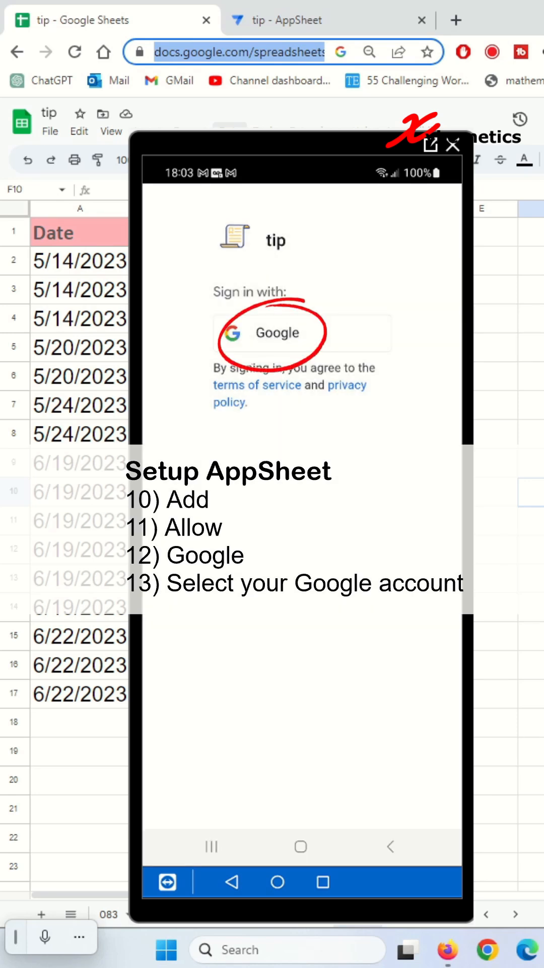
pyautogui.click(268, 333)
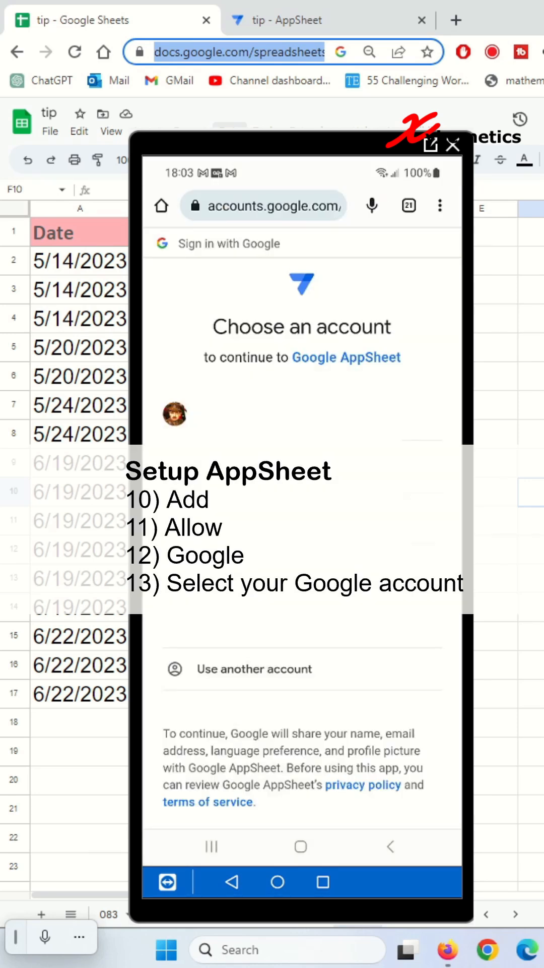
pyautogui.click(174, 414)
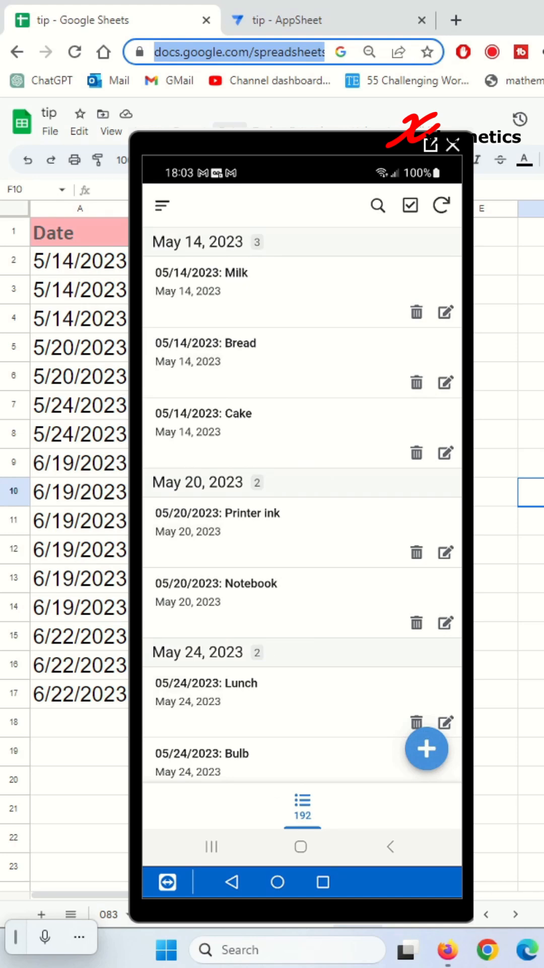
pyautogui.scroll(-3)
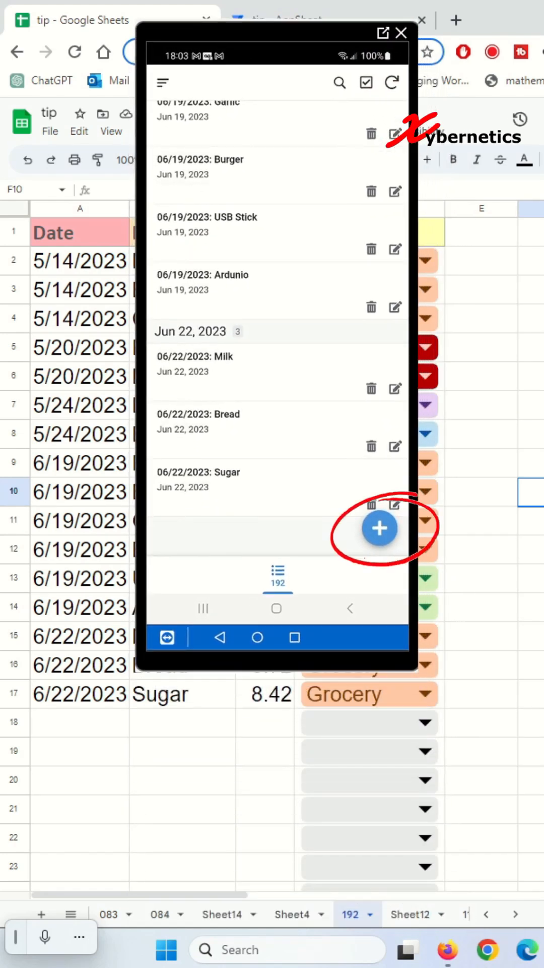
# Add a 2023-06-22 Salt expense costing 6 from the phone, appearing as row 18 in the sheet.
pyautogui.click(380, 527)
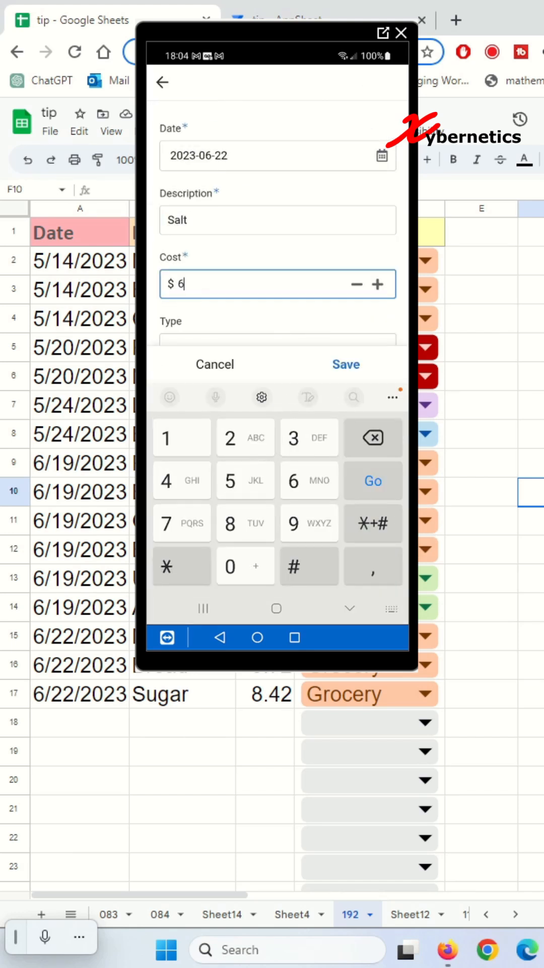
pyautogui.click(346, 364)
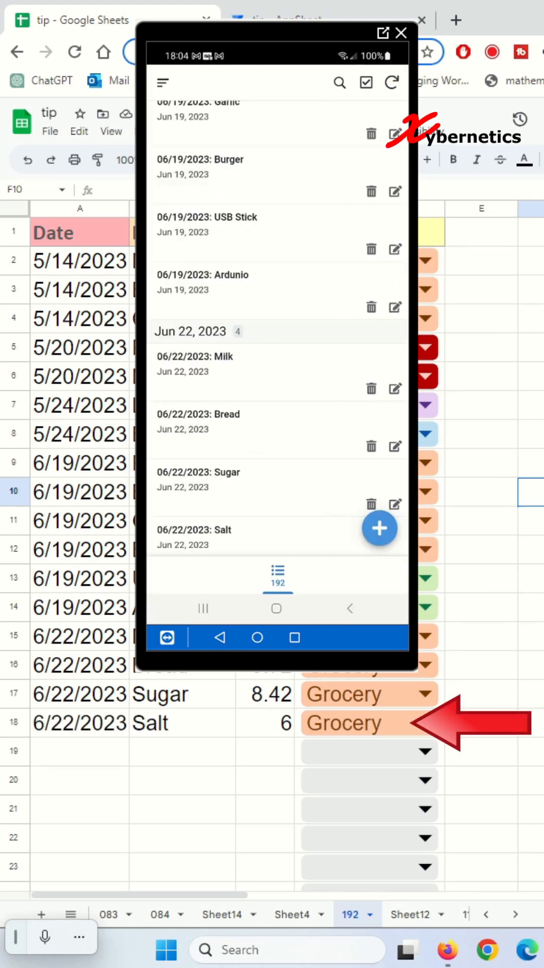